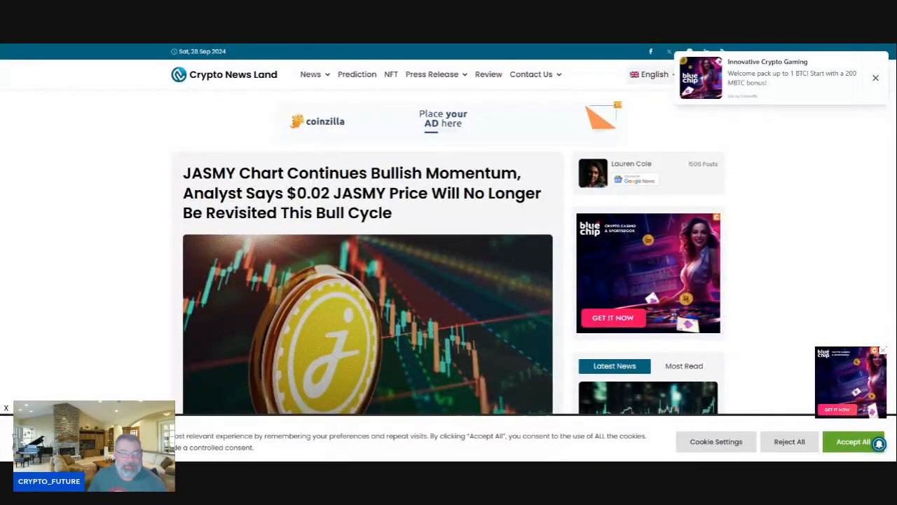
scroll("down", 3)
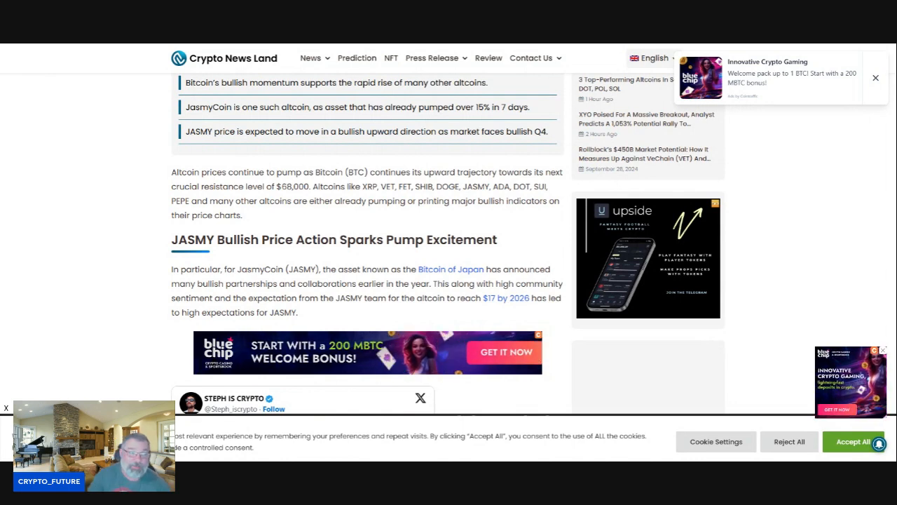
scroll("down", 3)
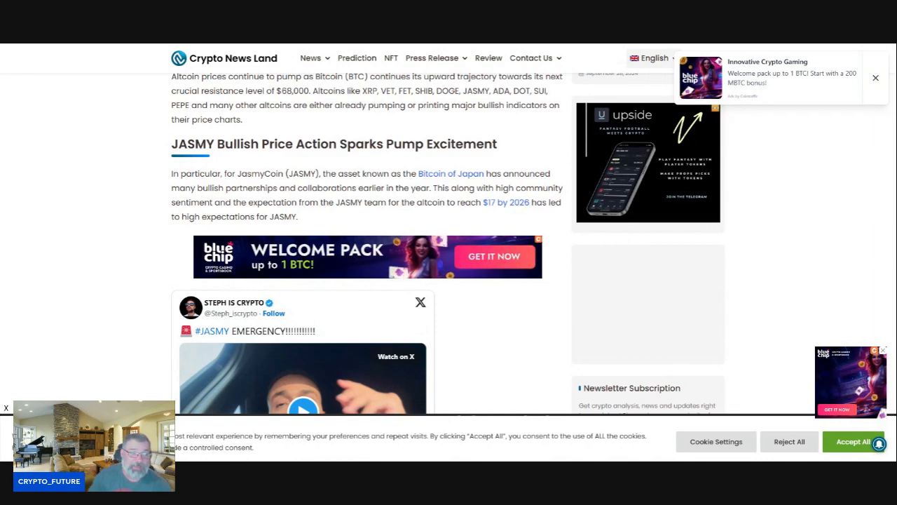
scroll("down", 3)
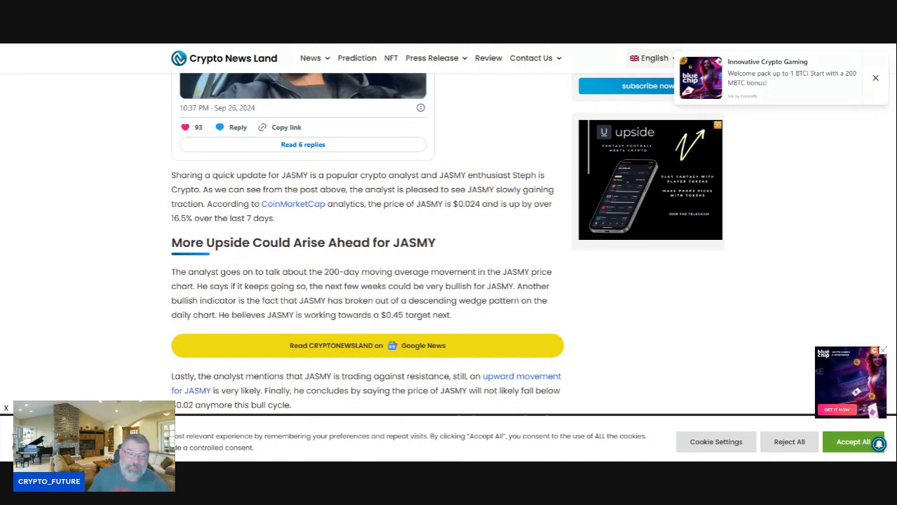
scroll("down", 3)
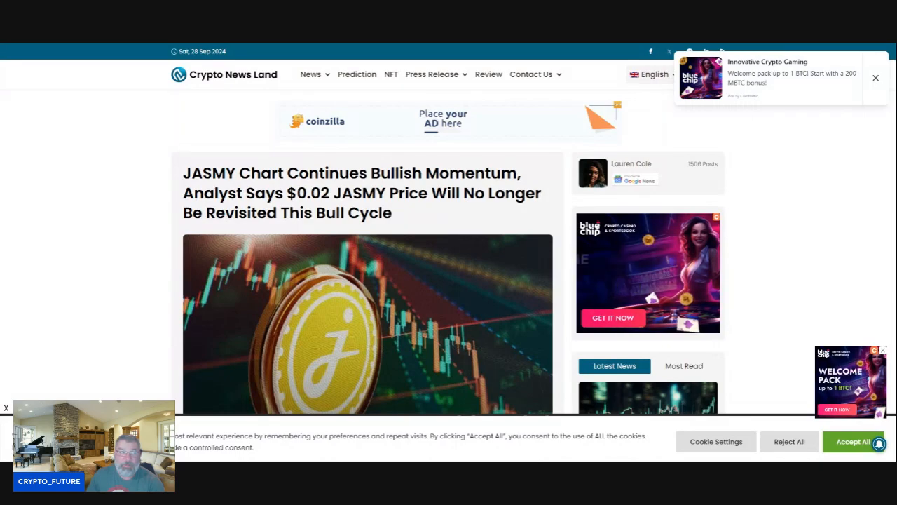
scroll("down", 3)
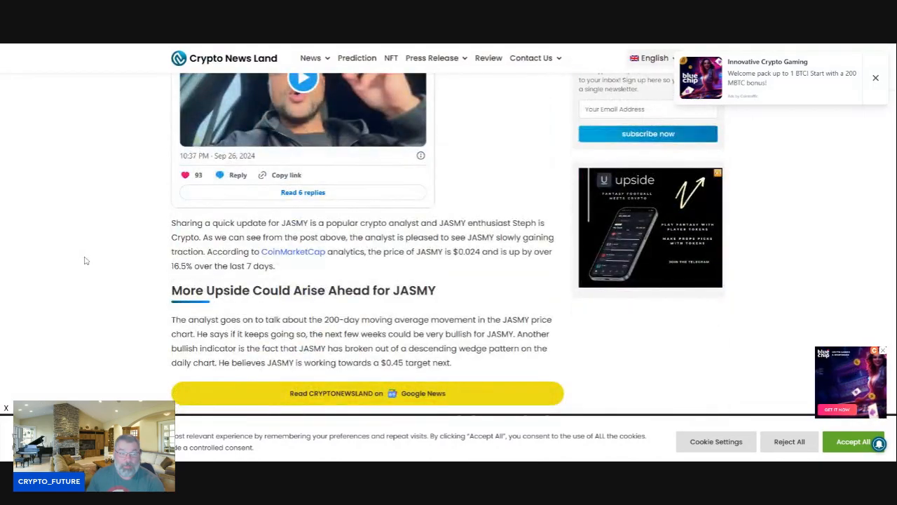
scroll("up", 3)
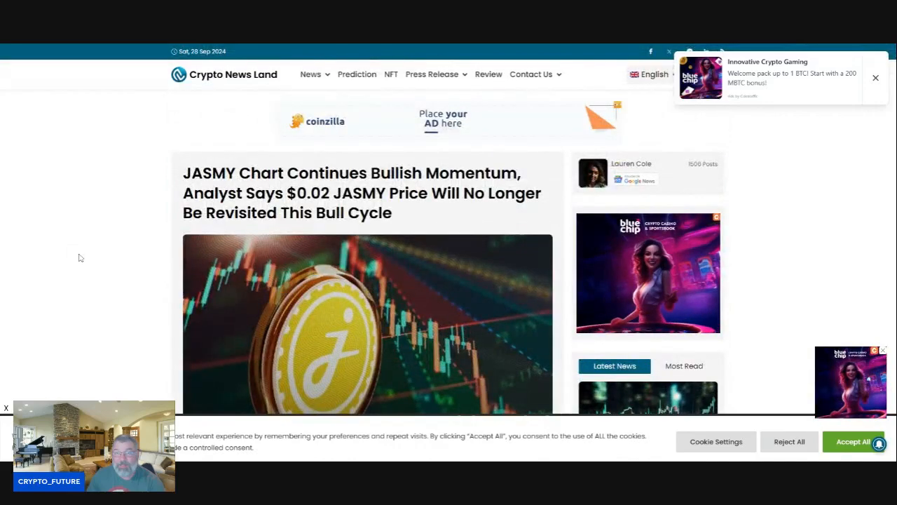
scroll("down", 3)
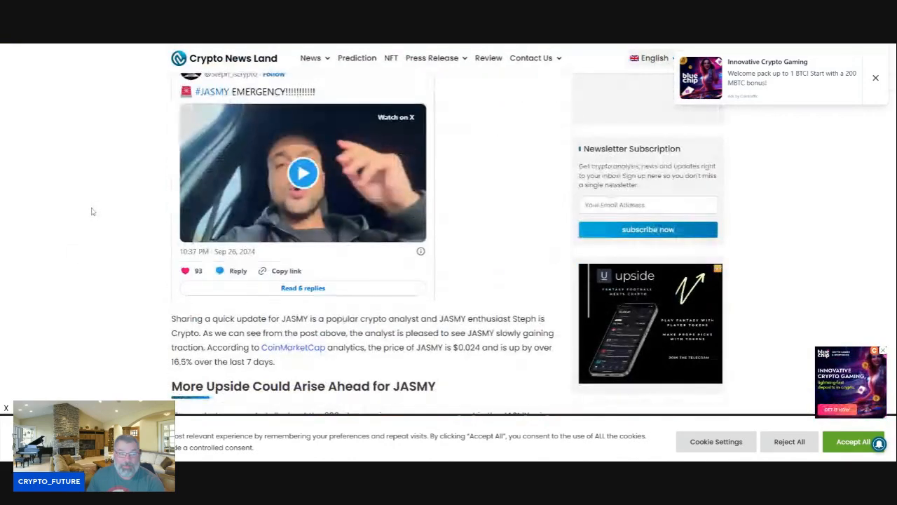
scroll("down", 3)
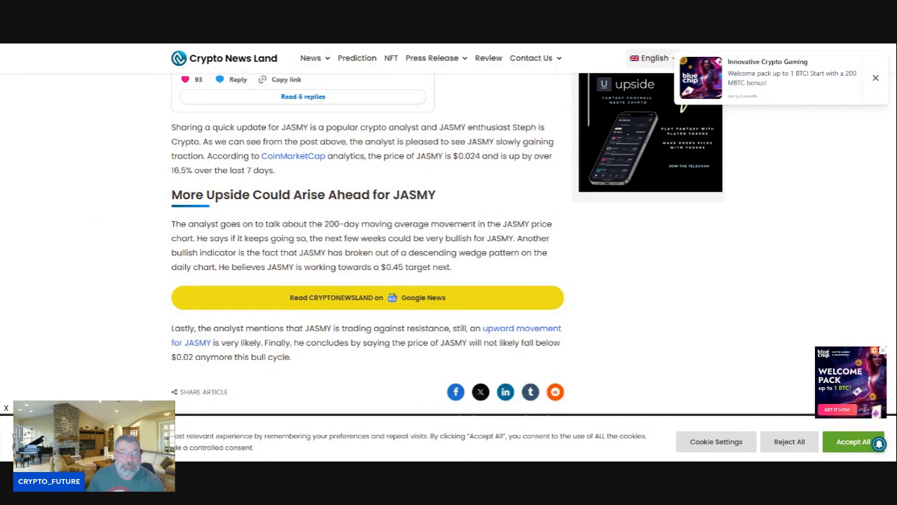
scroll("up", 3)
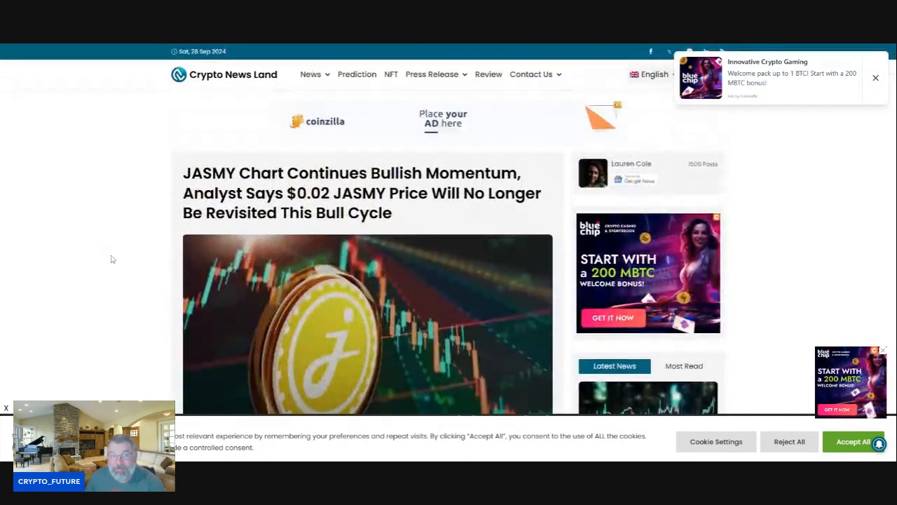